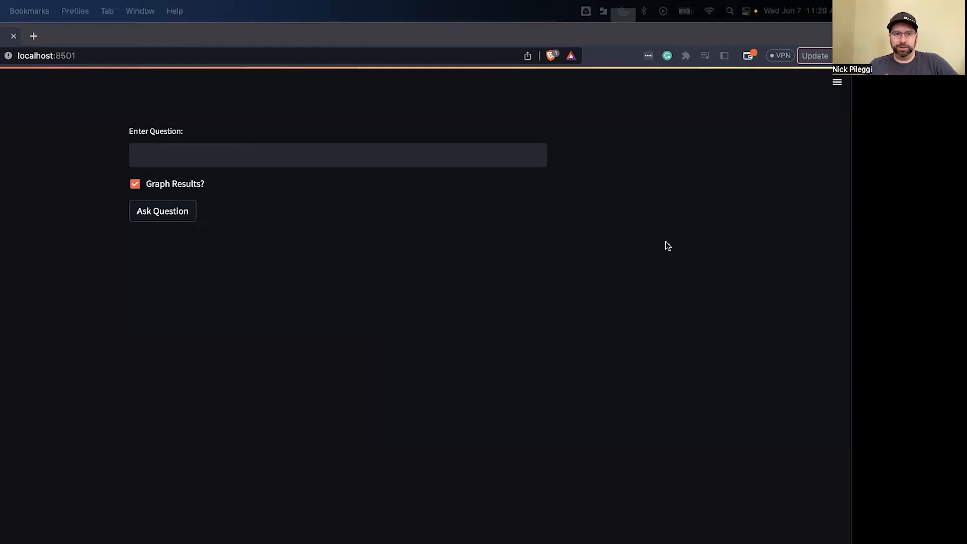
mouse_move(571, 371)
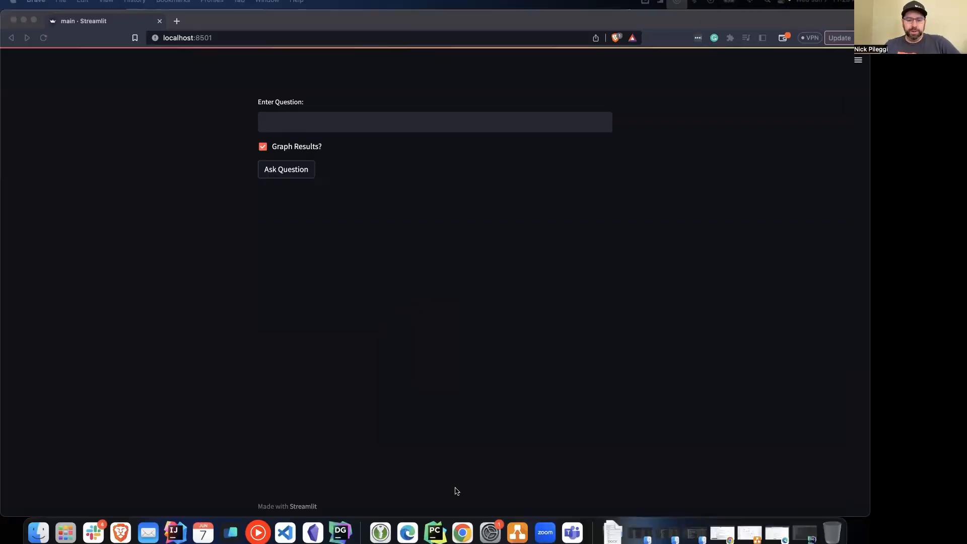
mouse_move(340, 532)
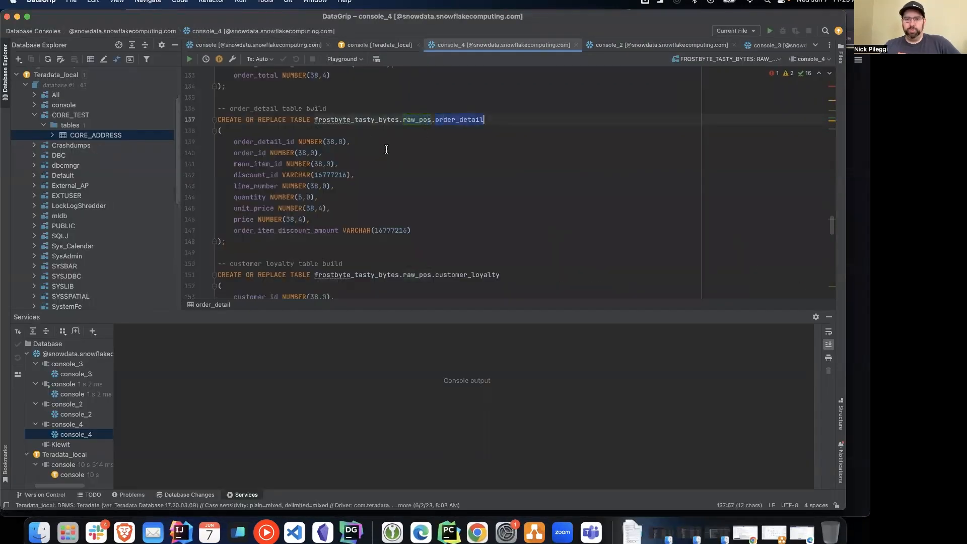
Step: Scroll through console_4's CREATE OR REPLACE TABLE script up to the truck table definition
scroll("down", 3)
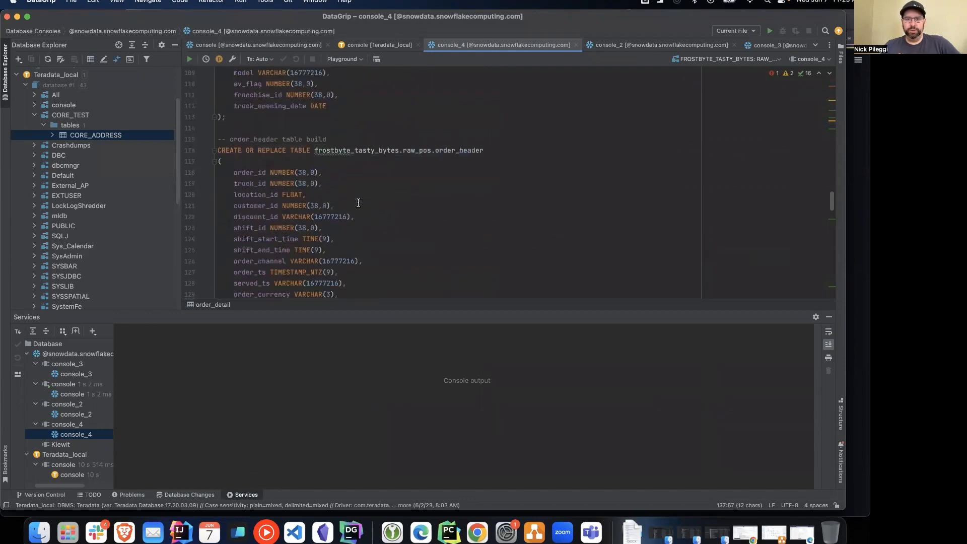
scroll("up", 3)
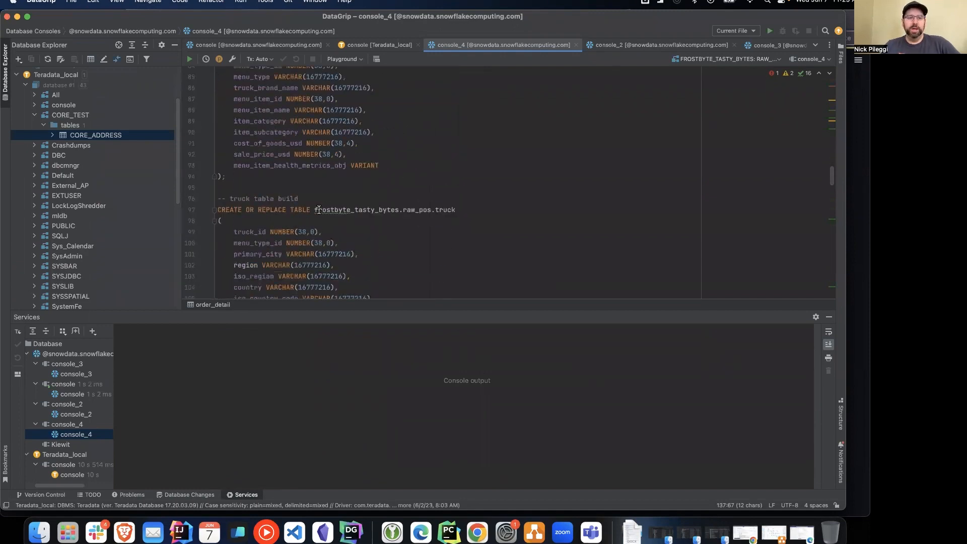
left_click(448, 531)
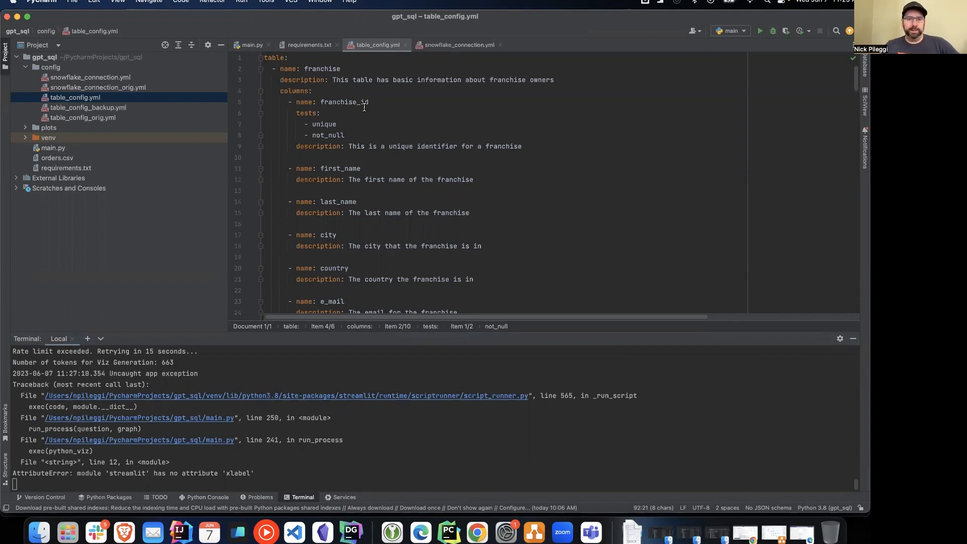
Step: Open table_config.yml, highlight the franchise table's name key and scroll through the tables
left_click(290, 69)
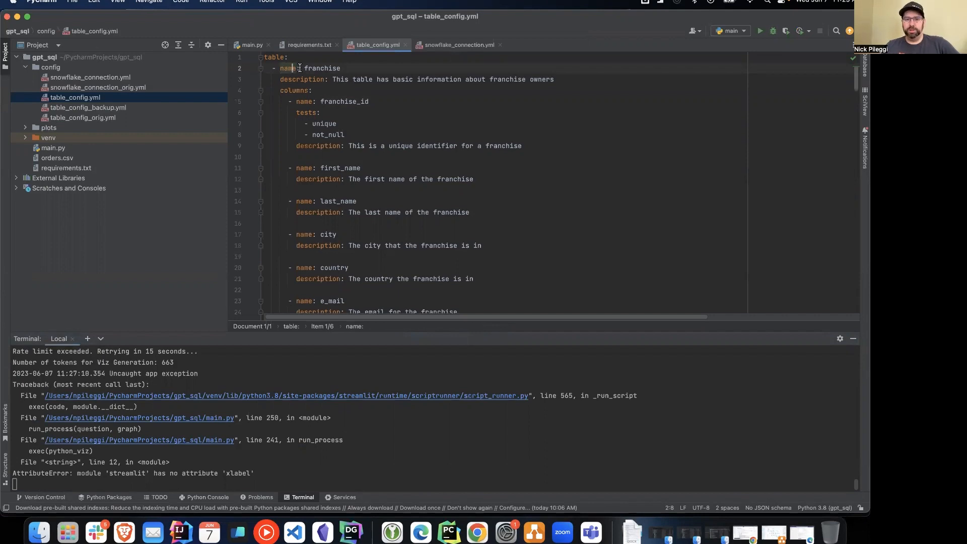
double_click(273, 57)
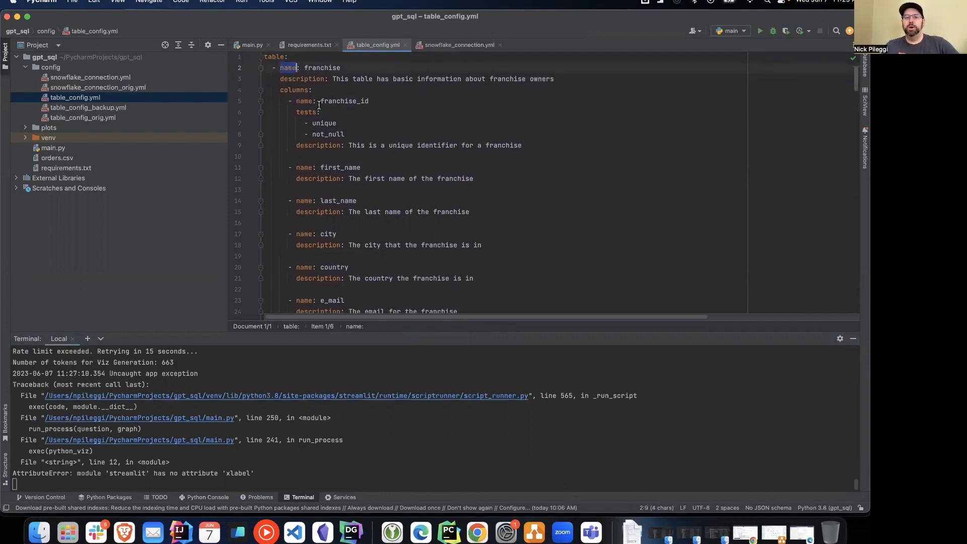
scroll("down", 3)
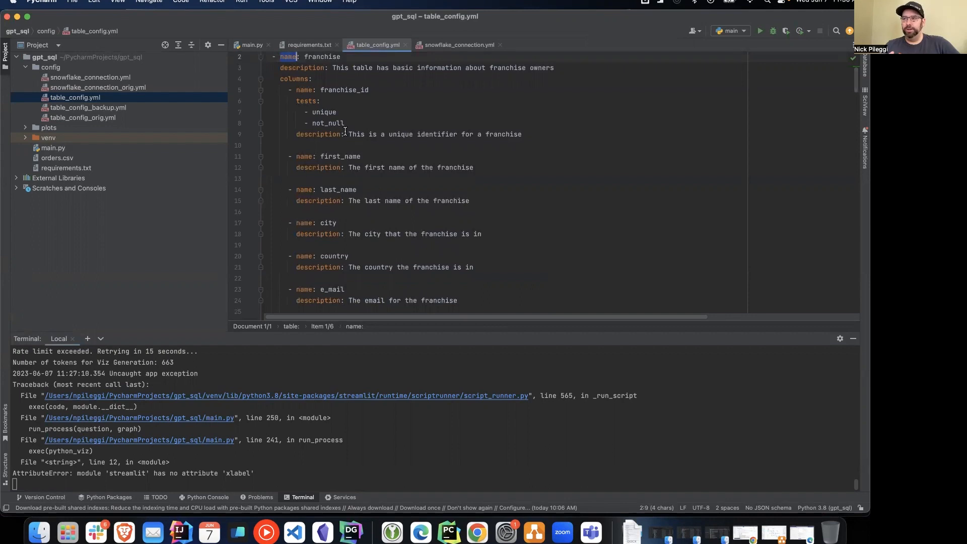
scroll("down", 3)
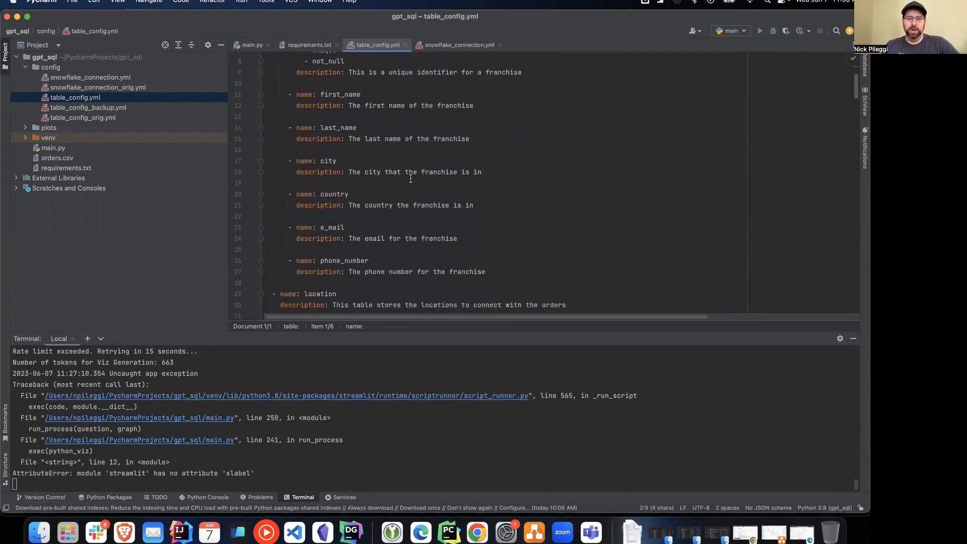
scroll("down", 3)
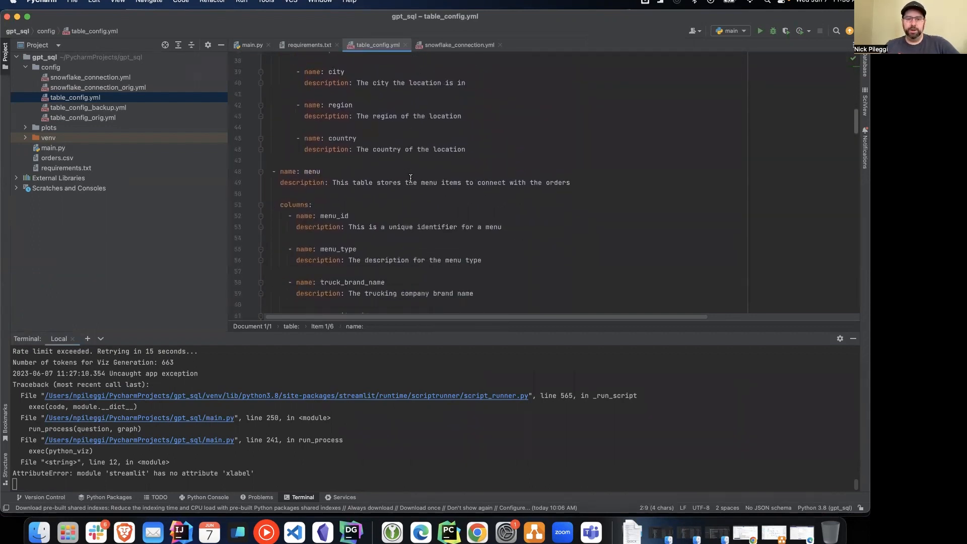
scroll("down", 3)
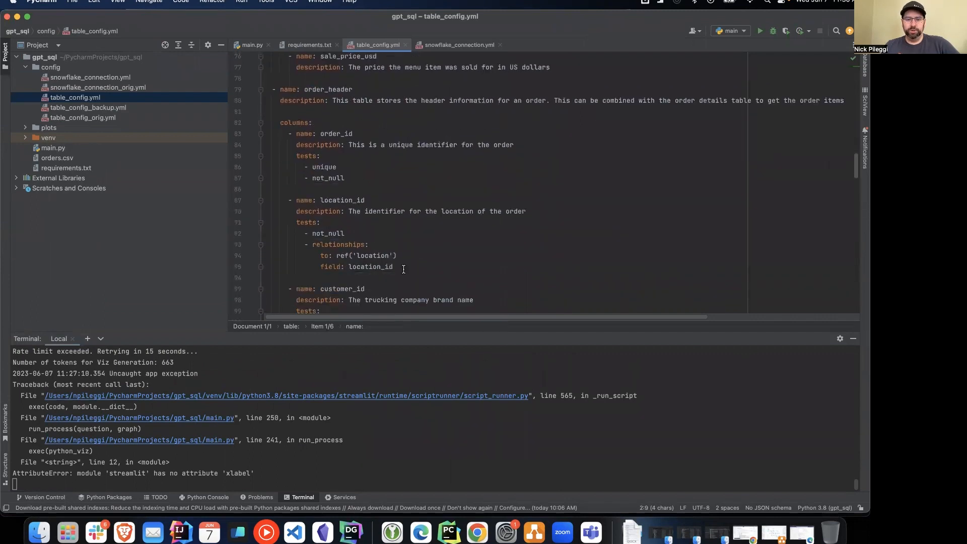
Step: Highlight the location_id relationships entry and scroll through the remaining table definitions
left_click_drag(321, 245, 393, 267)
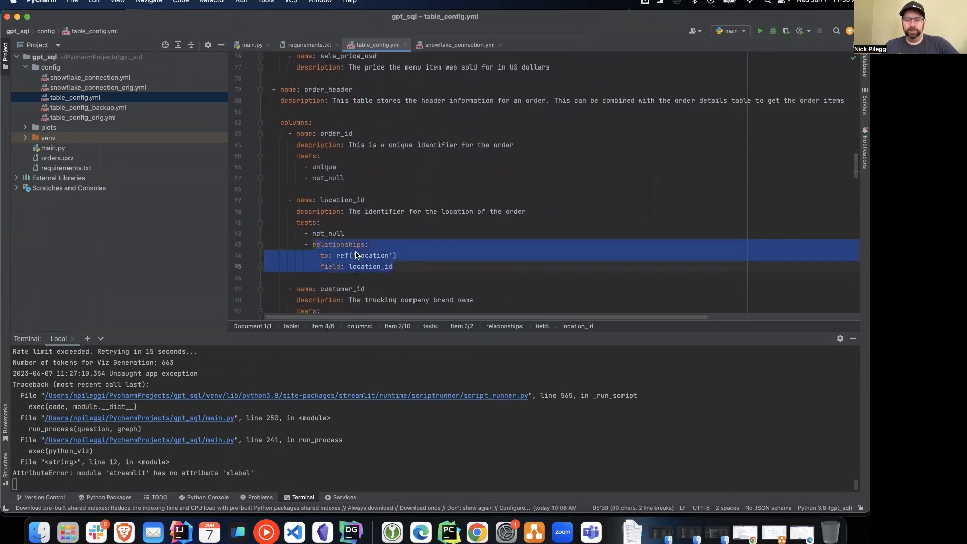
double_click(370, 267)
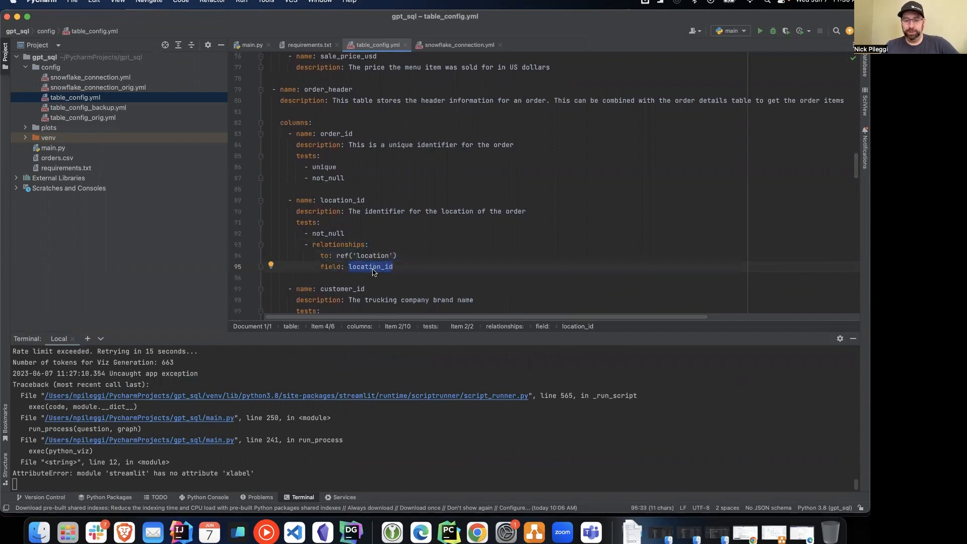
scroll("down", 3)
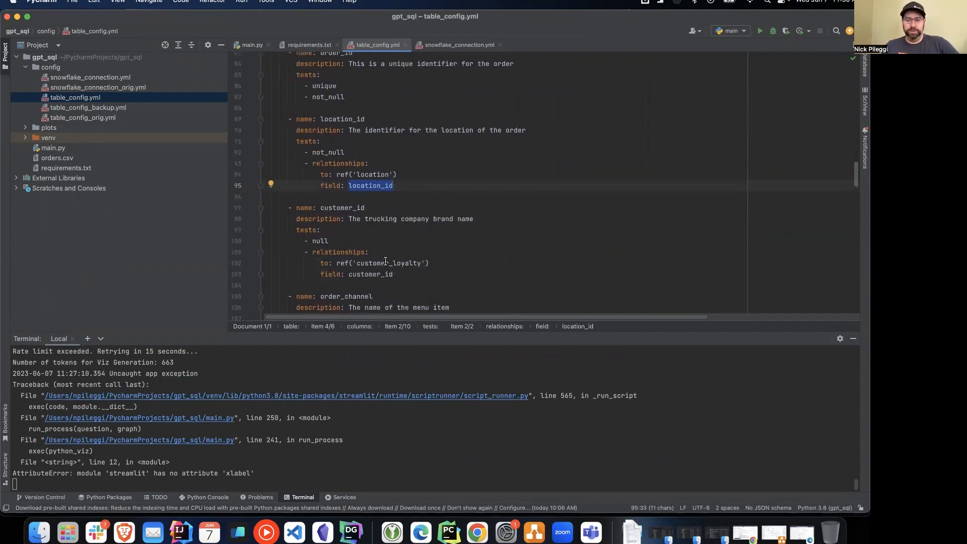
scroll("down", 3)
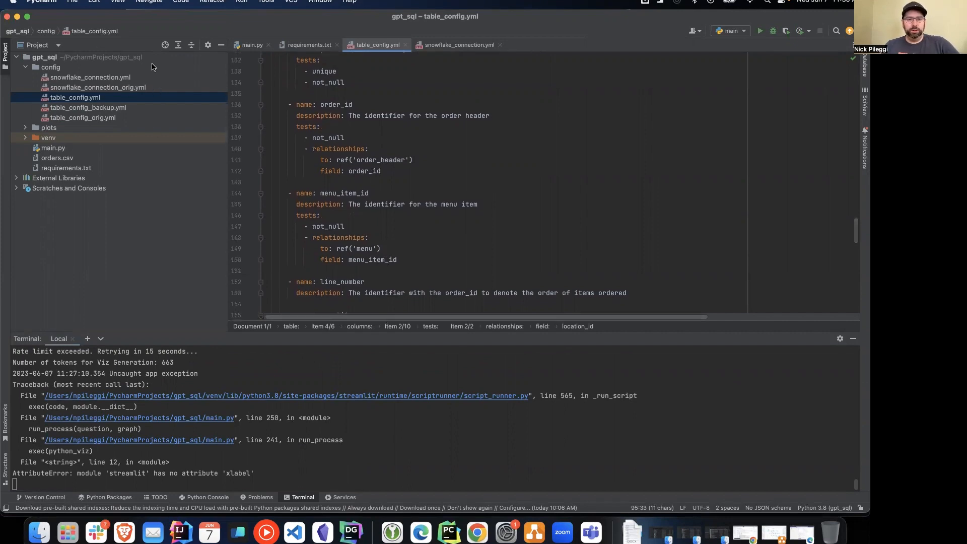
scroll("down", 3)
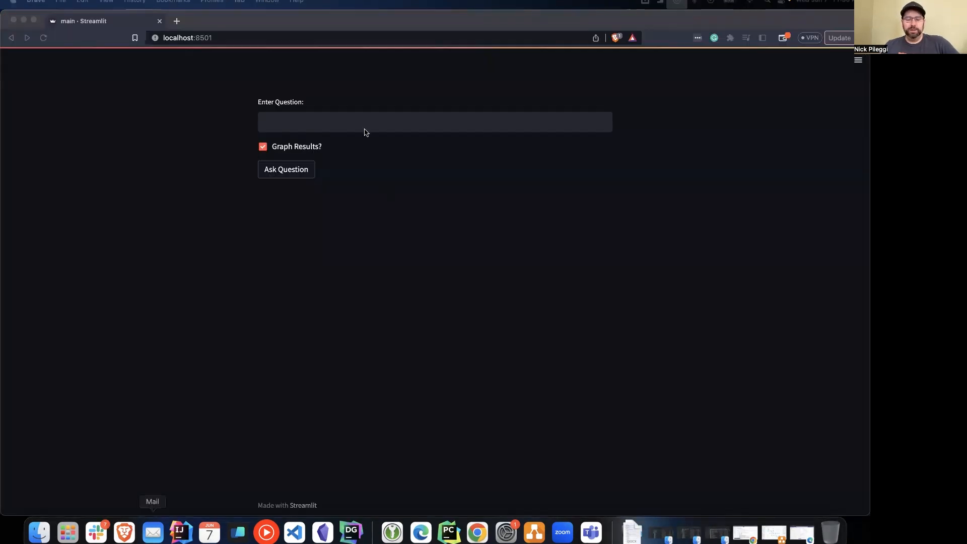
Step: Submit the question 'What is the breakdown of sales by month for 2020?'
left_click(435, 122)
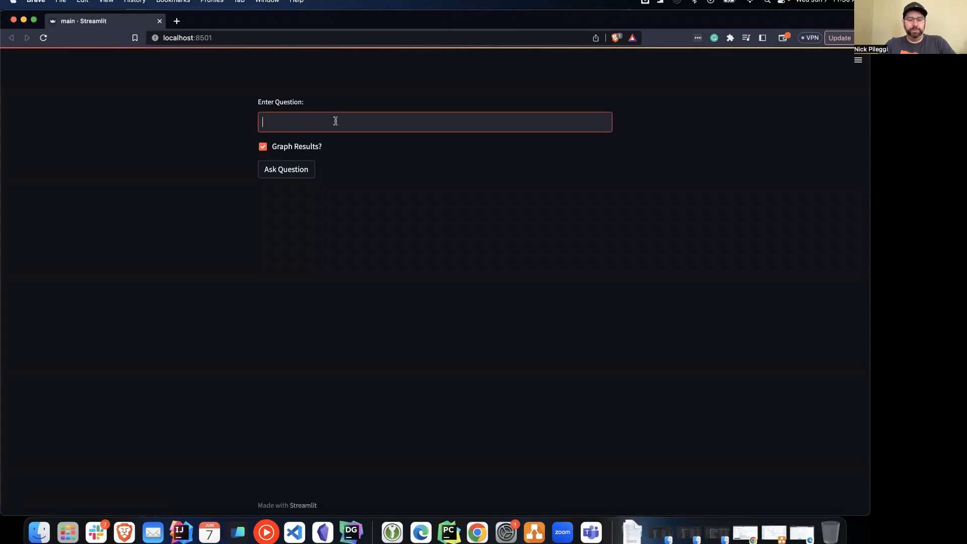
type("What is the")
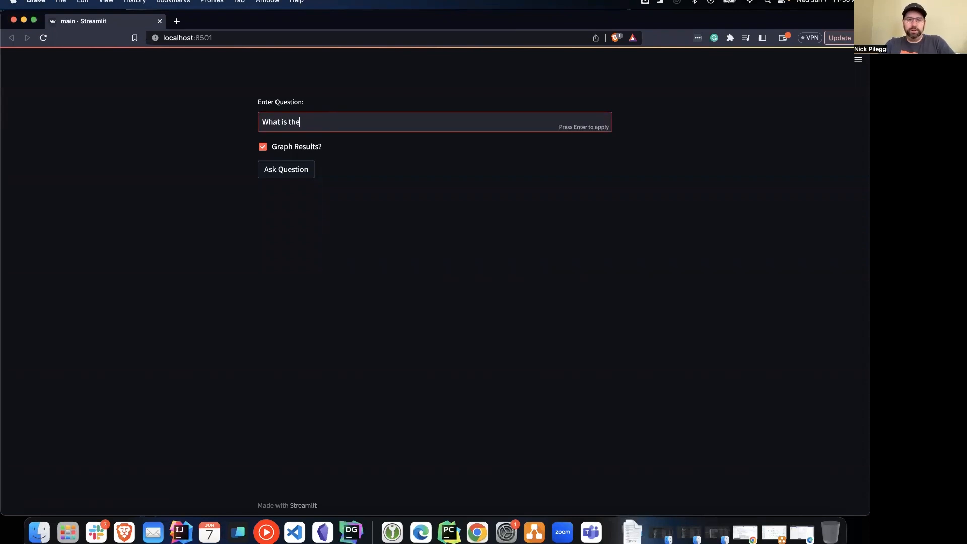
type("breakdown of")
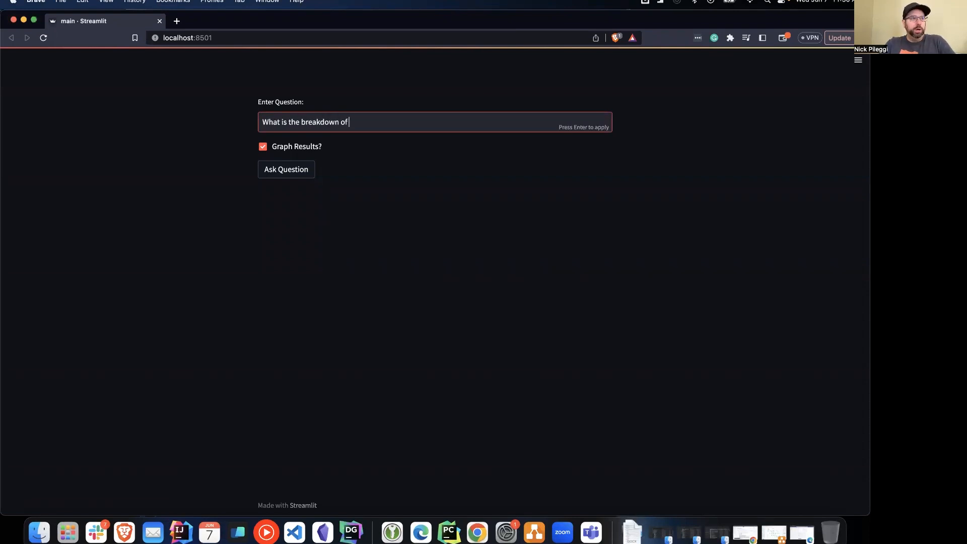
type("sales by mont")
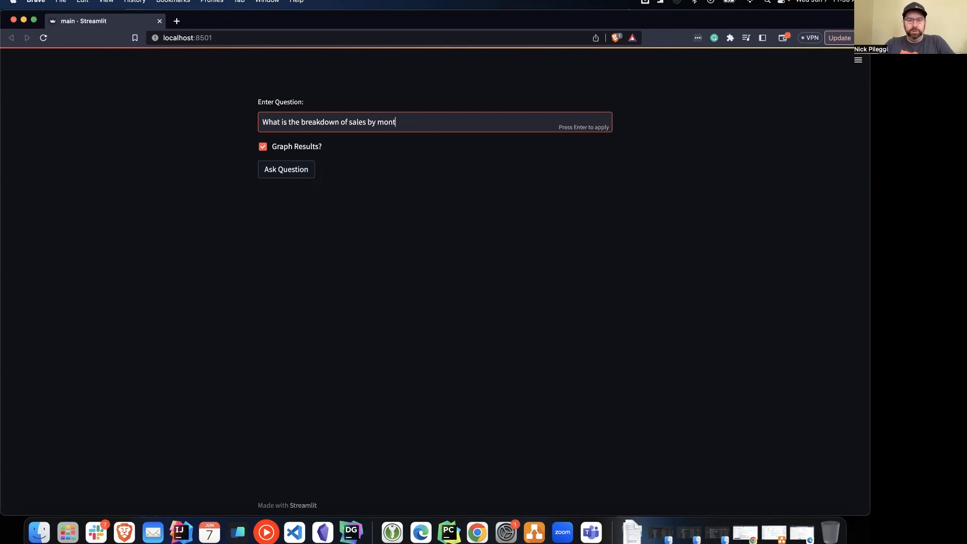
type("h for")
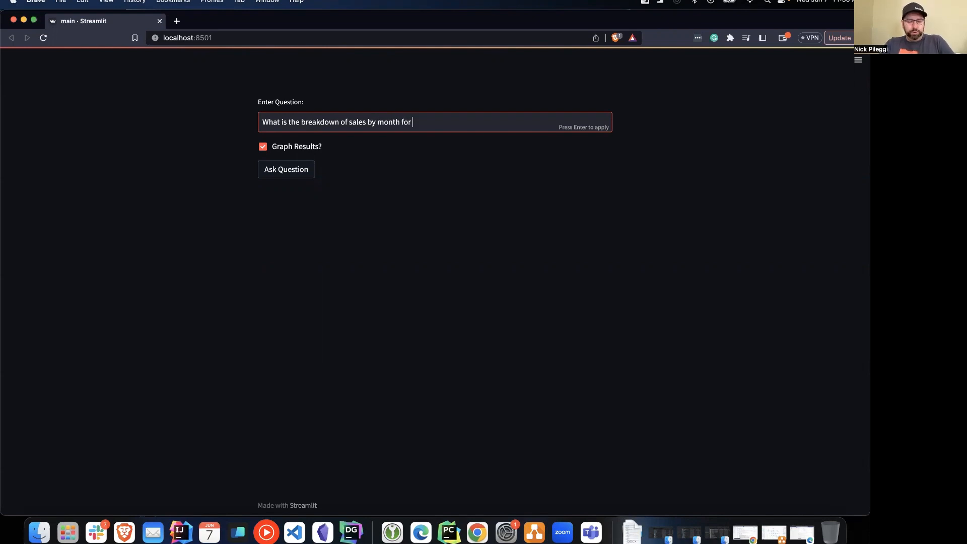
type("2020?")
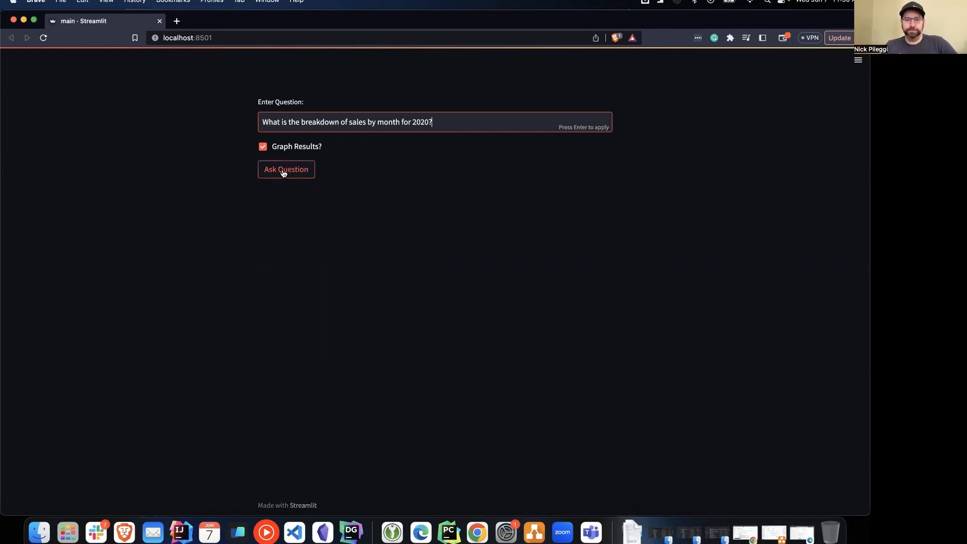
left_click(285, 169)
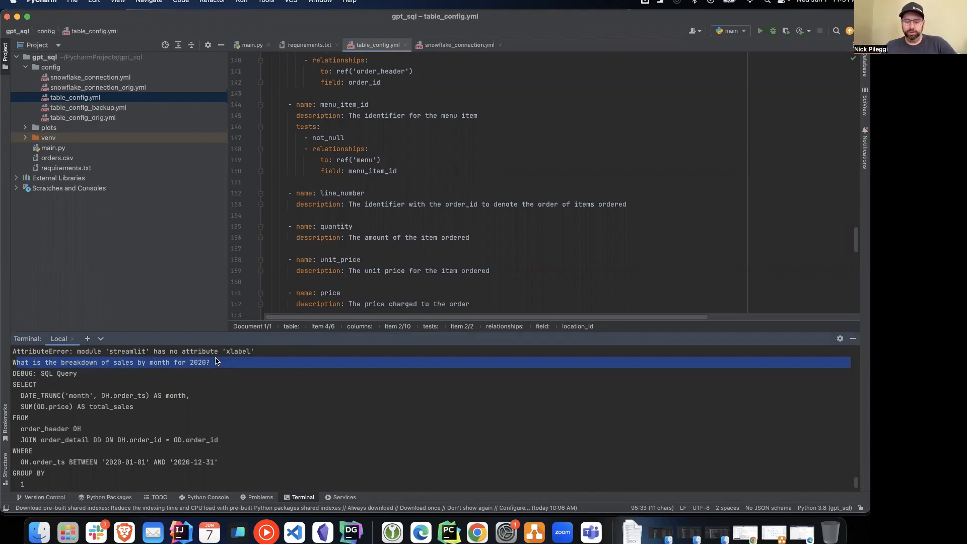
mouse_move(174, 393)
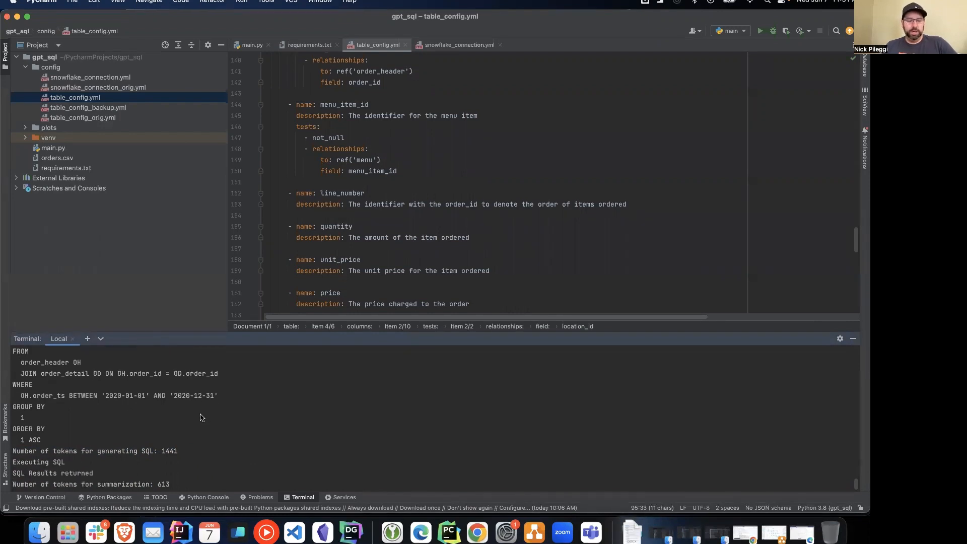
mouse_move(19, 464)
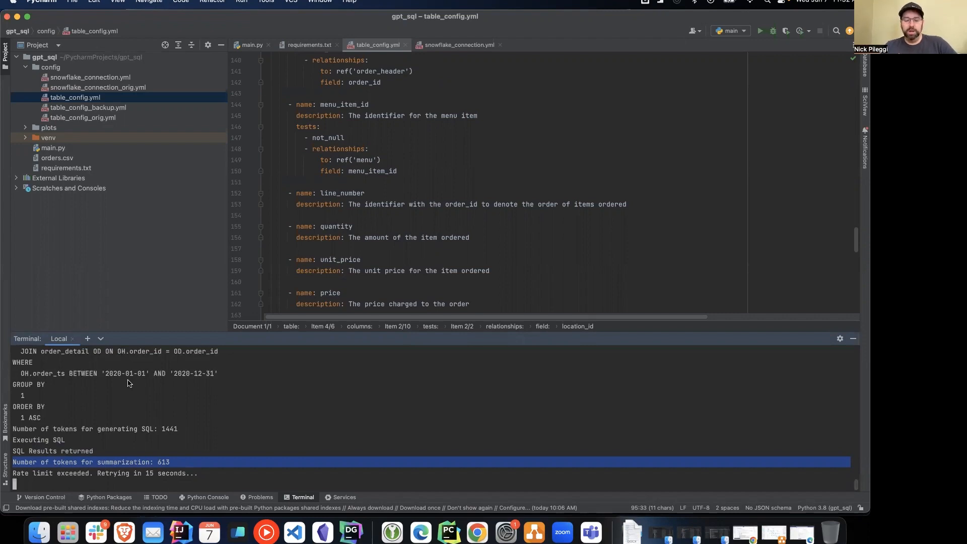
mouse_move(17, 473)
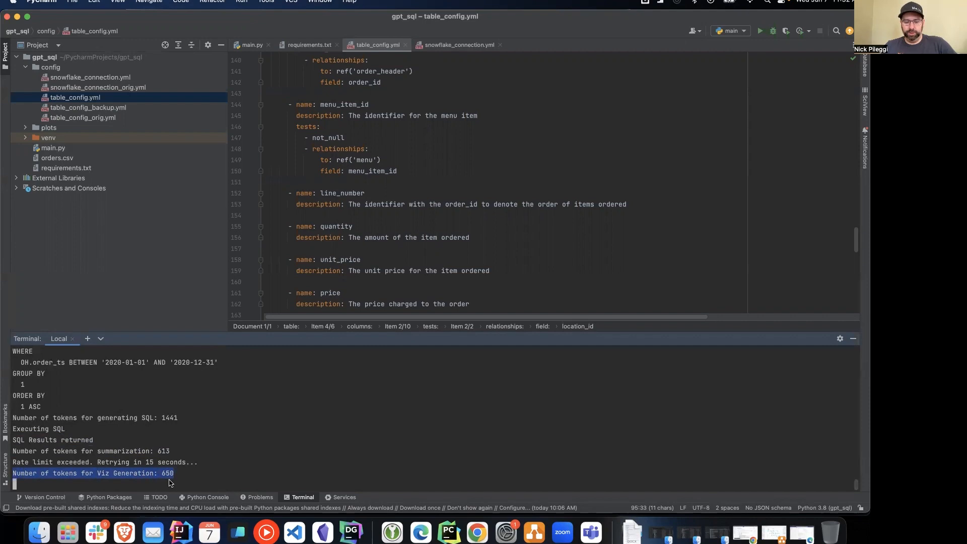
mouse_move(123, 532)
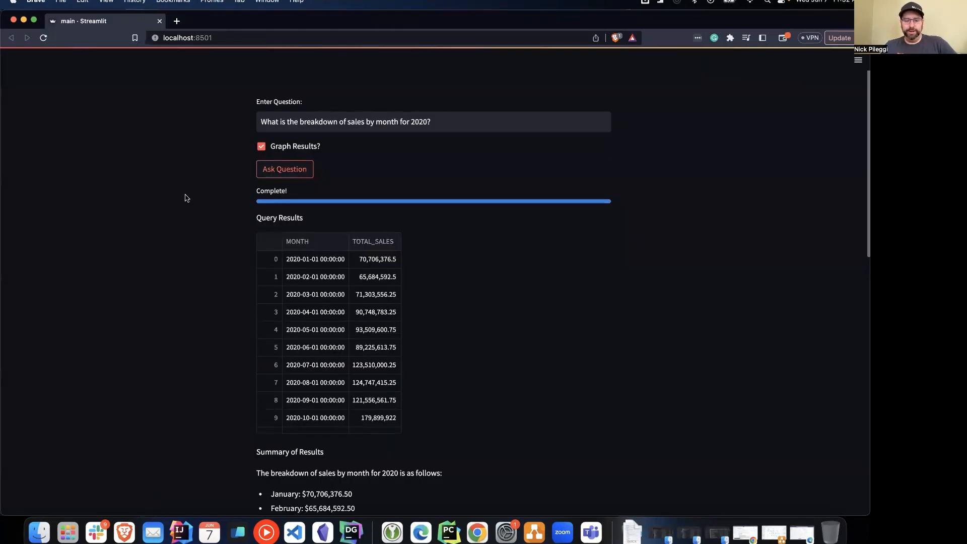
scroll("down", 3)
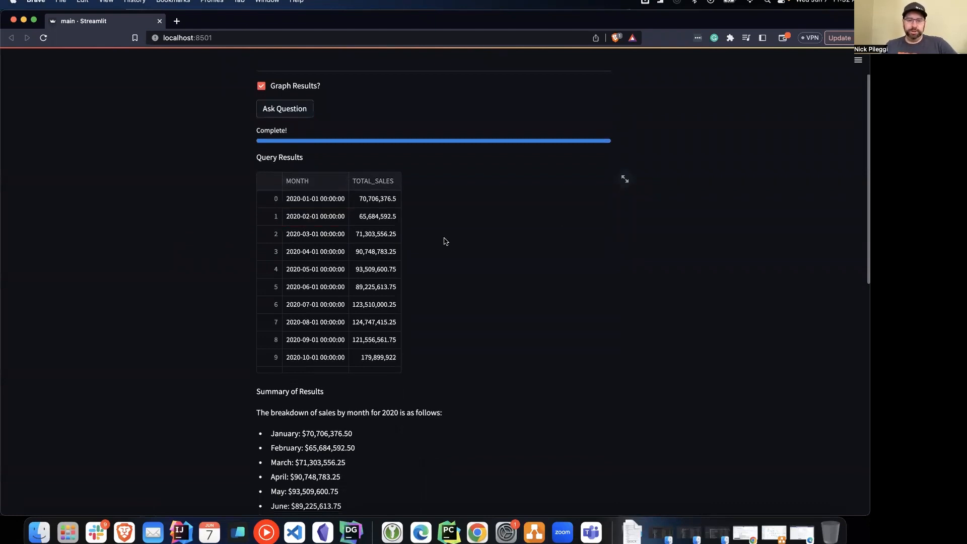
scroll("down", 3)
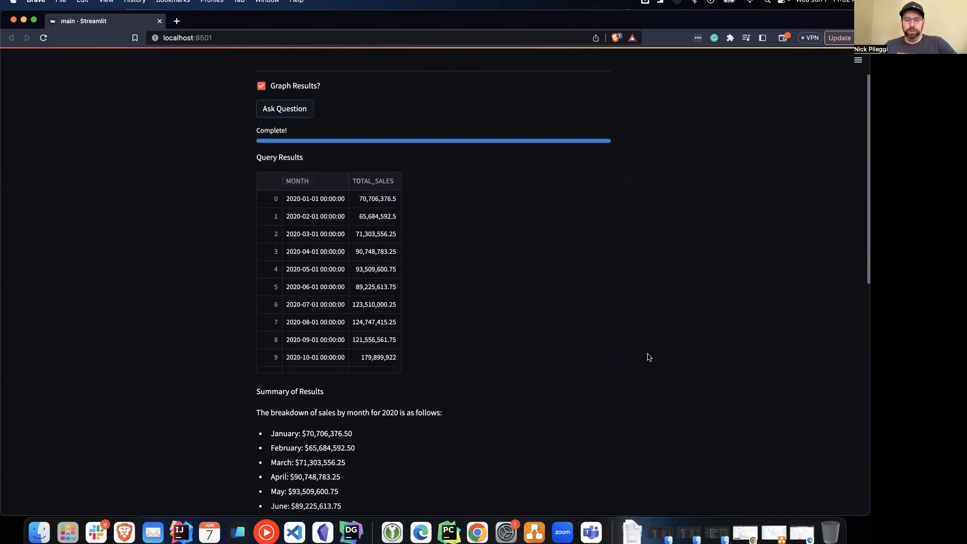
scroll("down", 3)
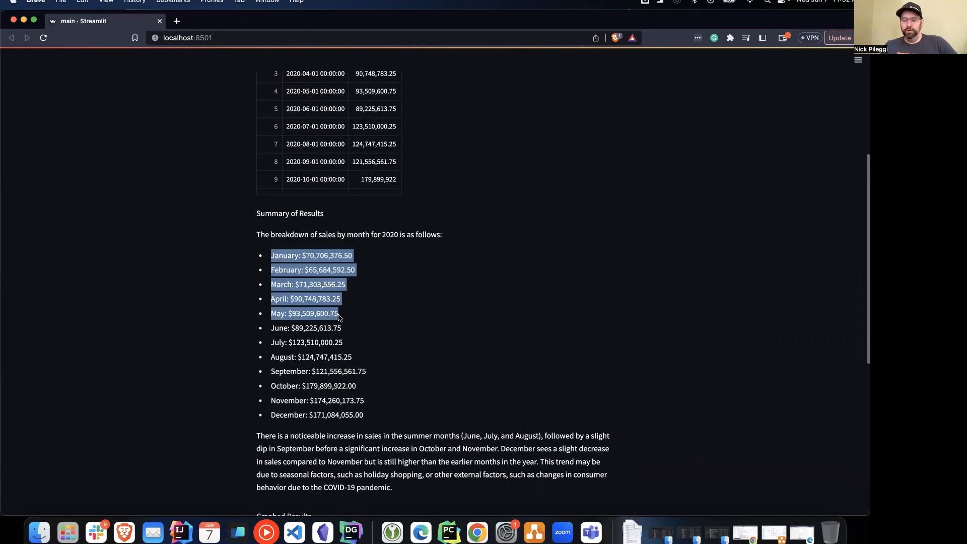
left_click_drag(338, 313, 363, 415)
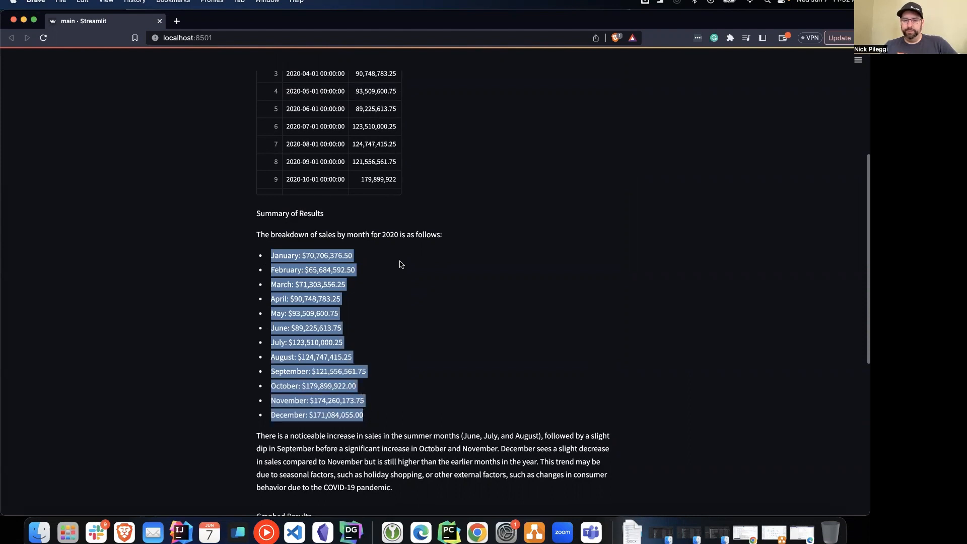
scroll("down", 3)
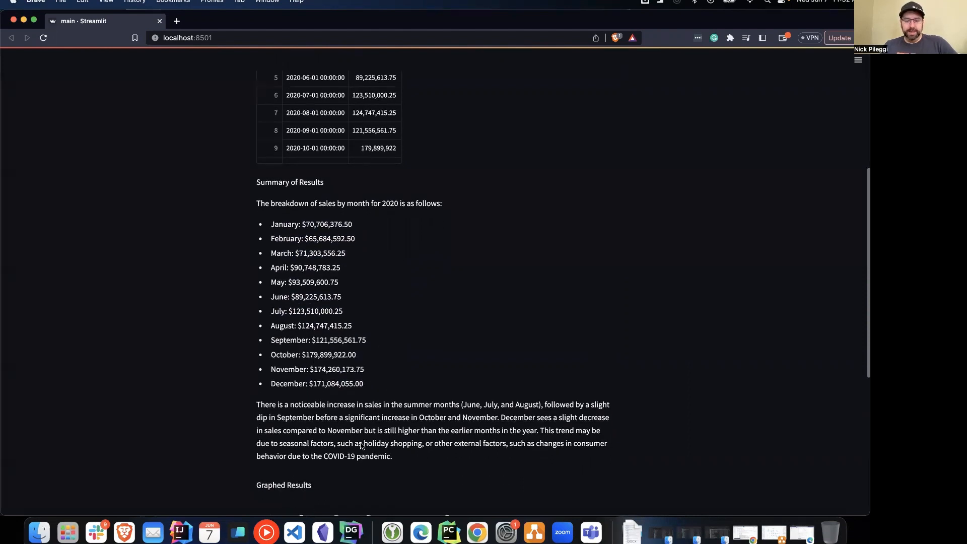
left_click_drag(256, 404, 374, 404)
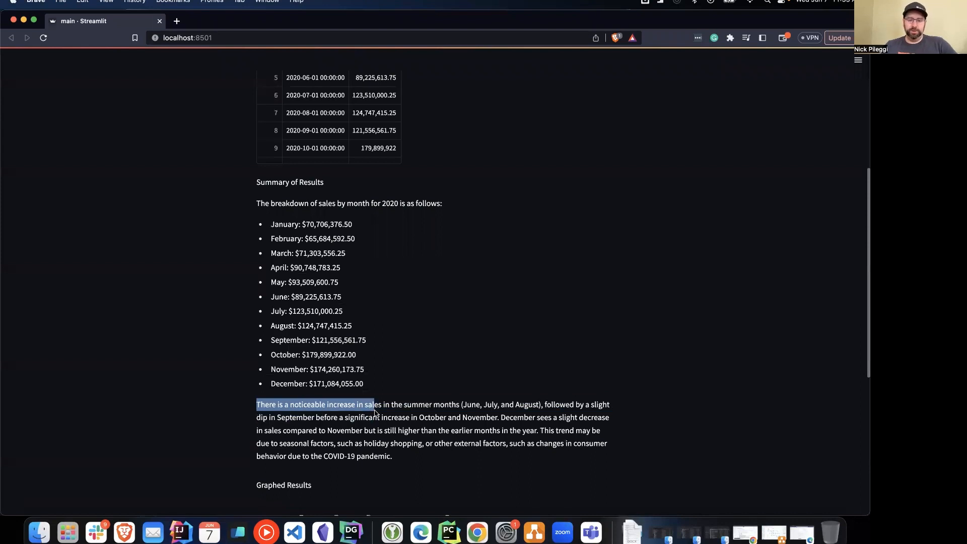
left_click_drag(373, 404, 540, 404)
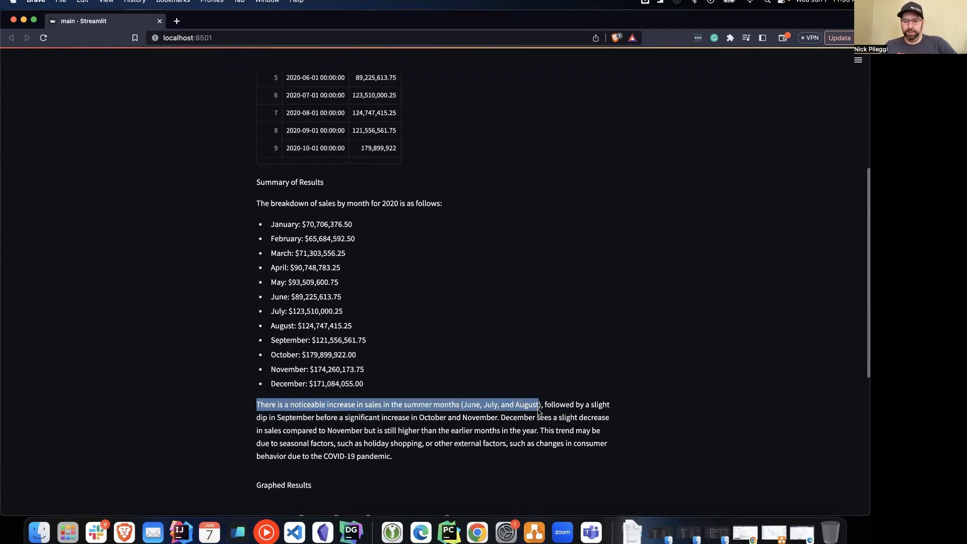
left_click_drag(537, 404, 365, 417)
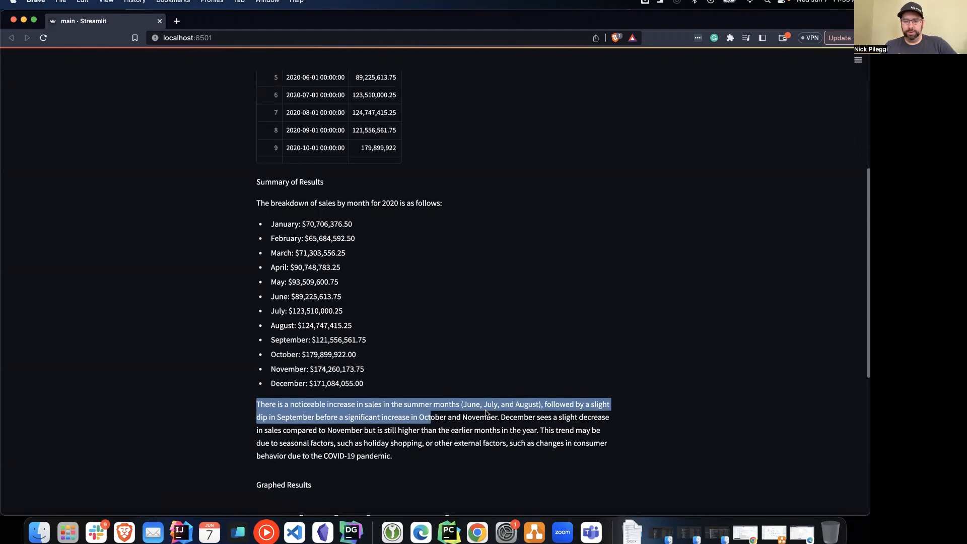
scroll("down", 3)
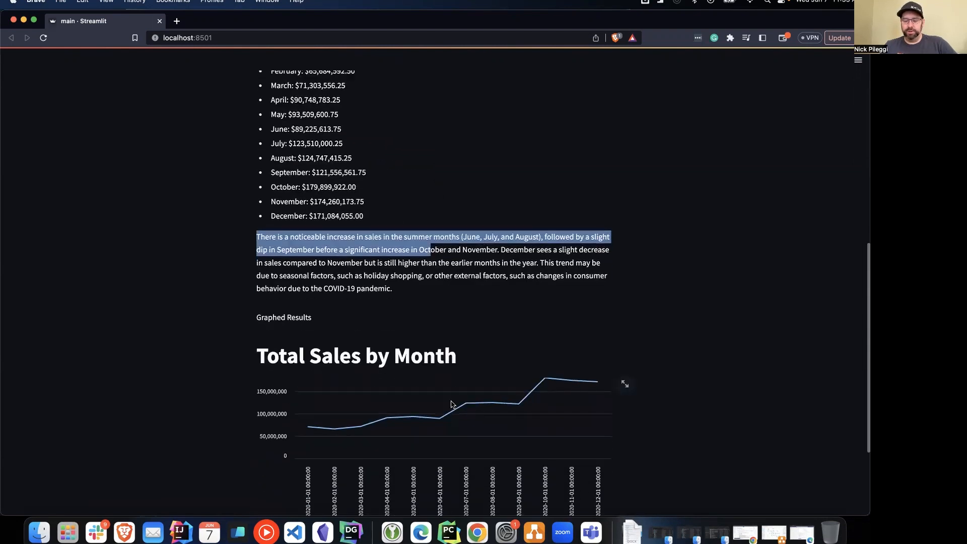
mouse_move(534, 264)
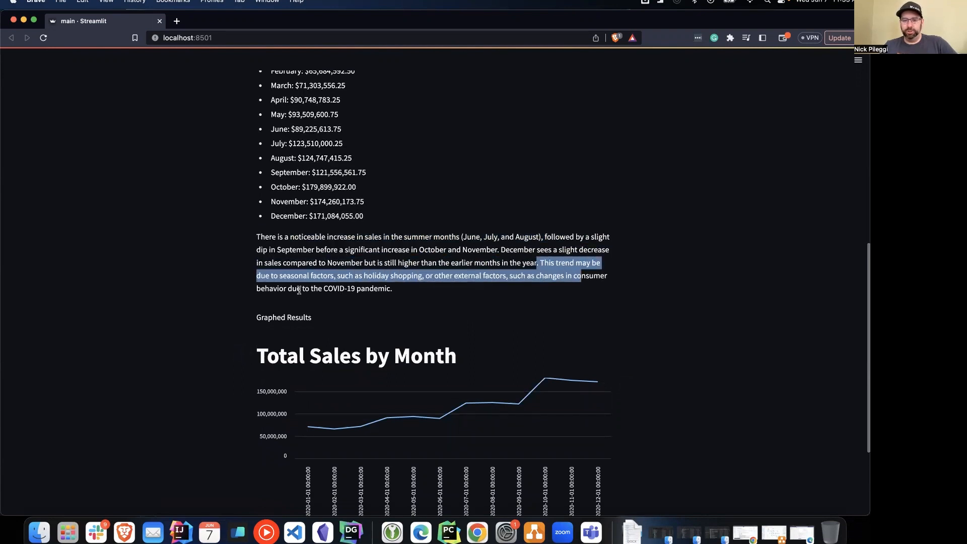
left_click(298, 288)
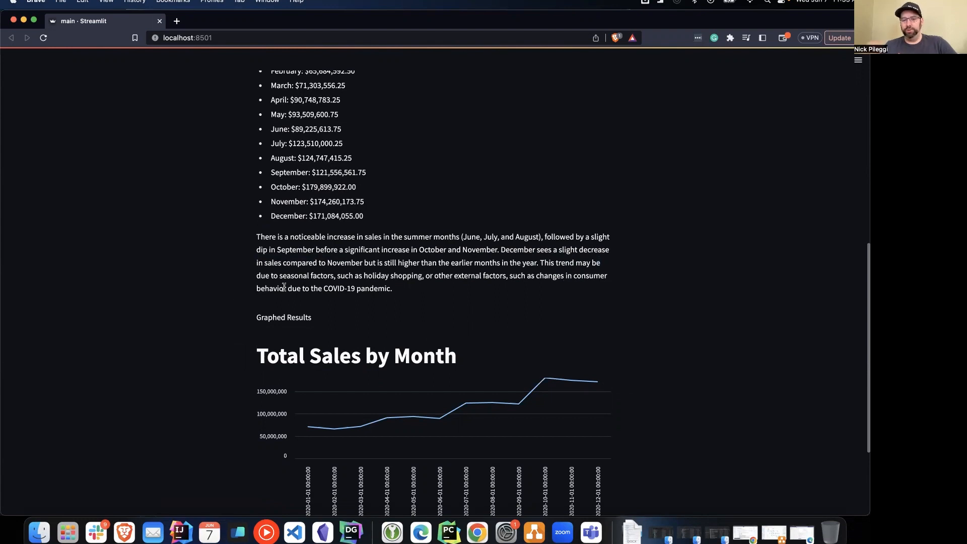
scroll("down", 3)
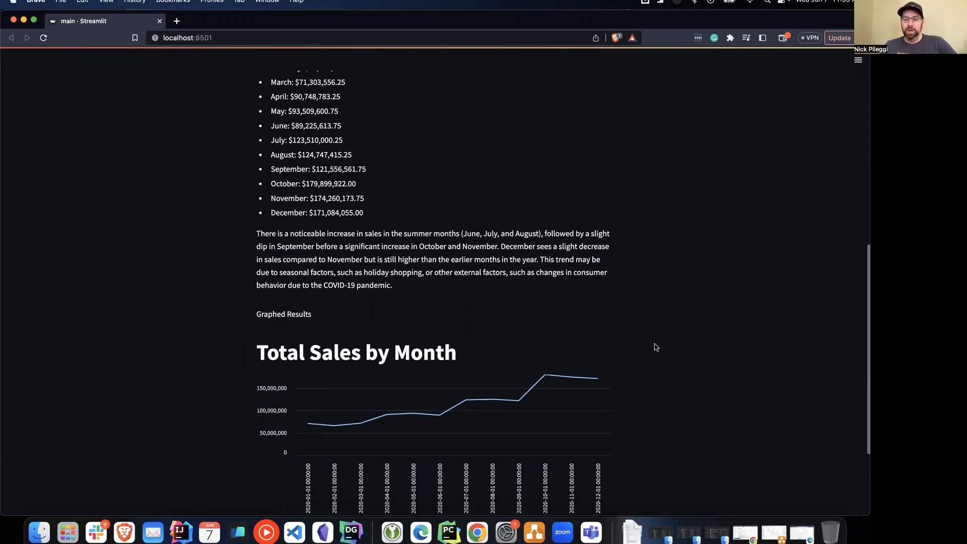
scroll("down", 3)
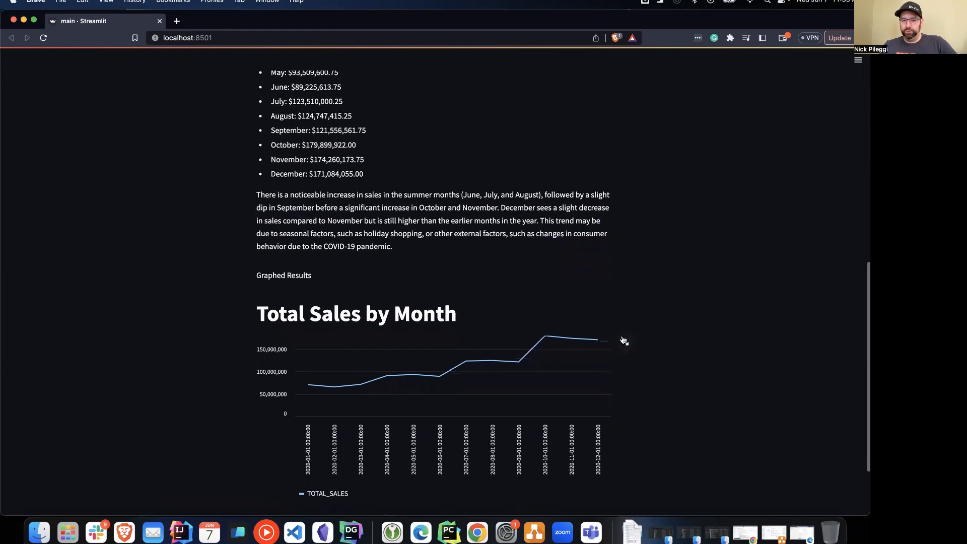
scroll("down", 3)
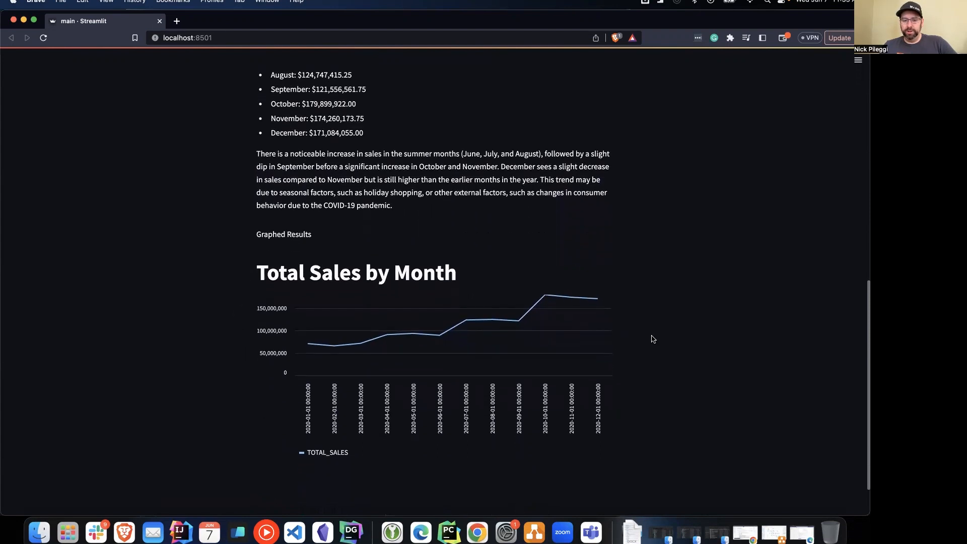
scroll("up", 3)
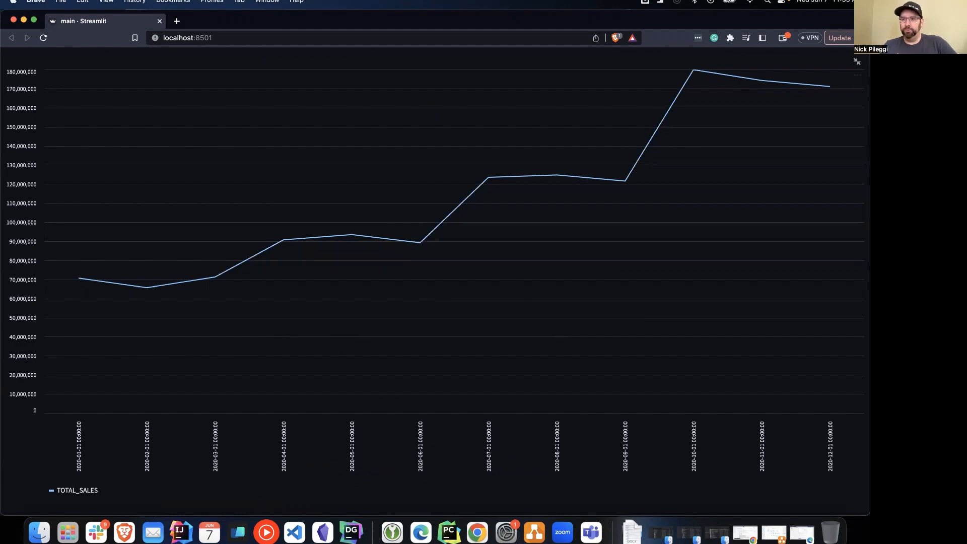
scroll("down", 3)
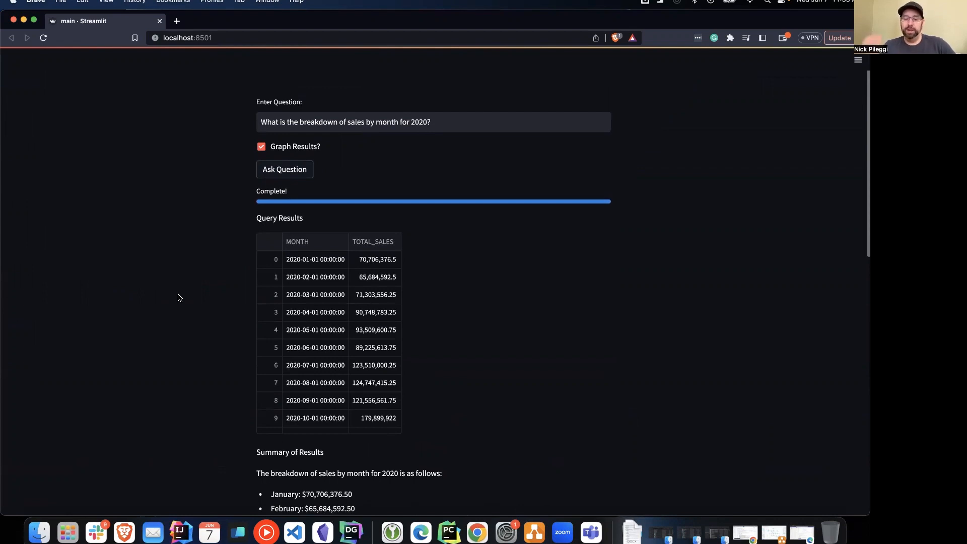
scroll("down", 3)
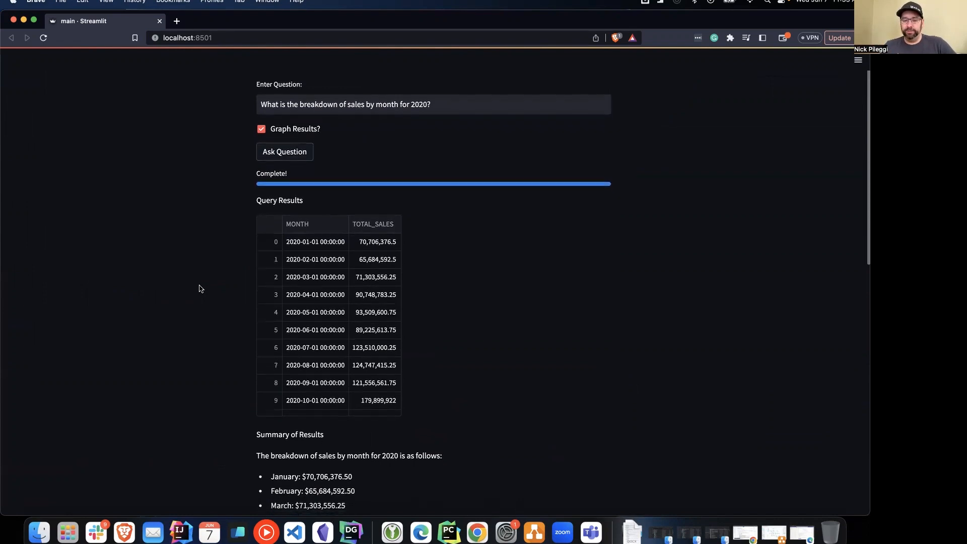
scroll("down", 3)
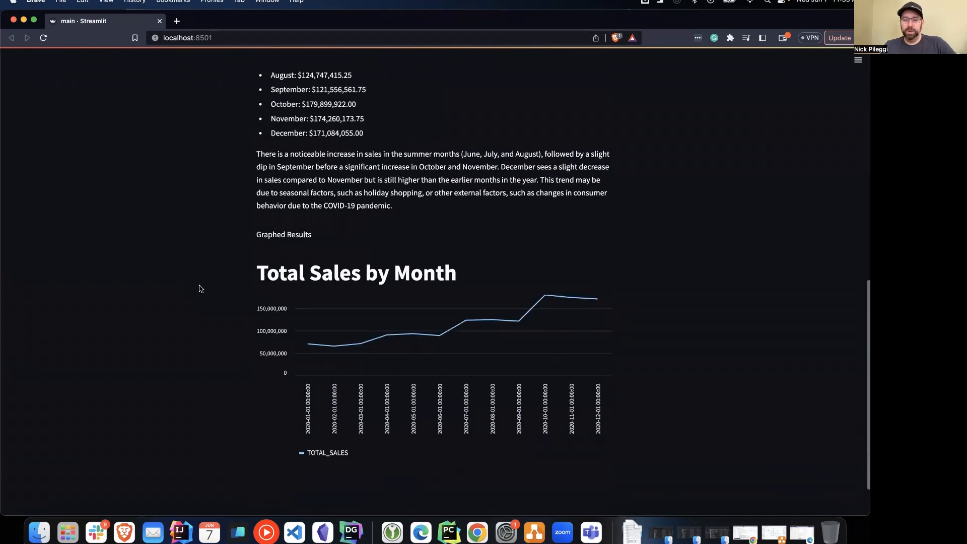